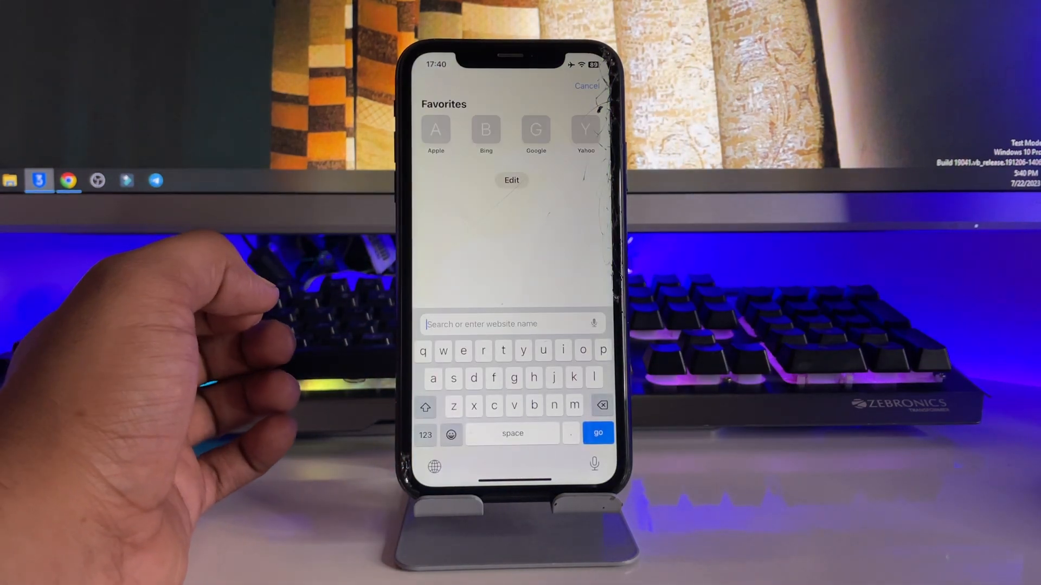
# Search Google in Safari for 'ios17 beta program'
pyautogui.write('ios17 b')
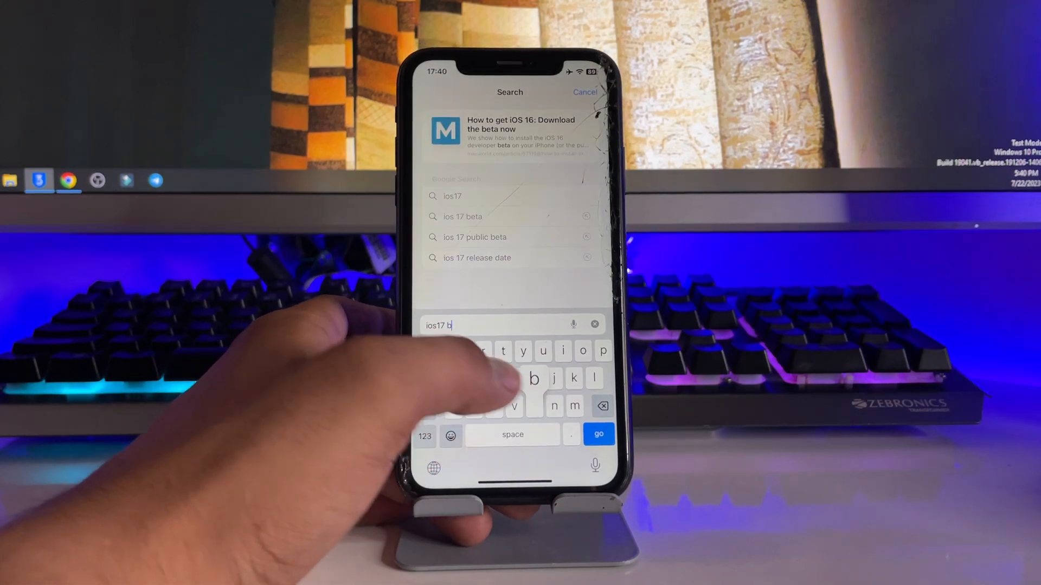
pyautogui.write('eta progra')
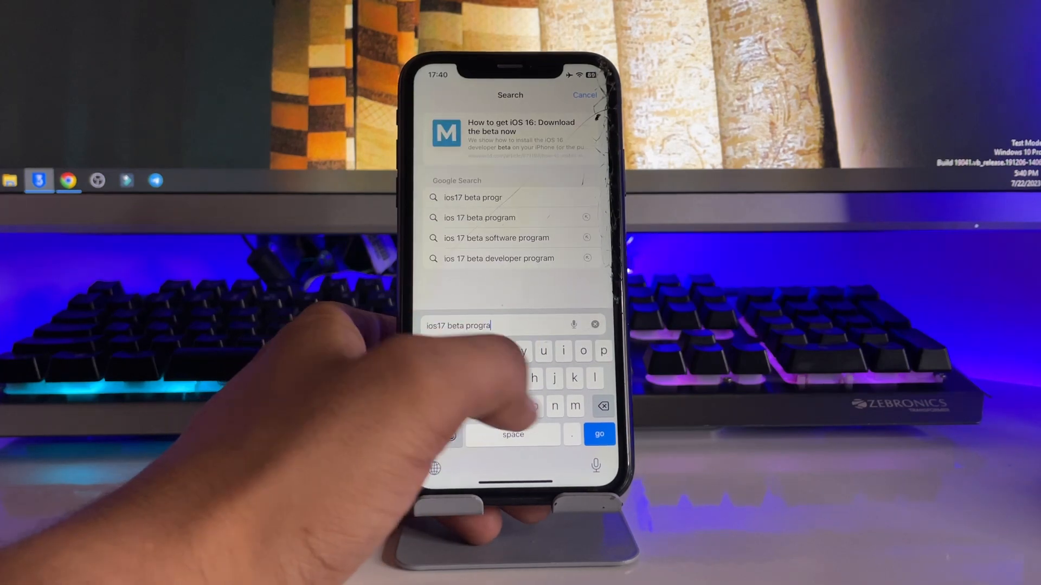
pyautogui.click(599, 434)
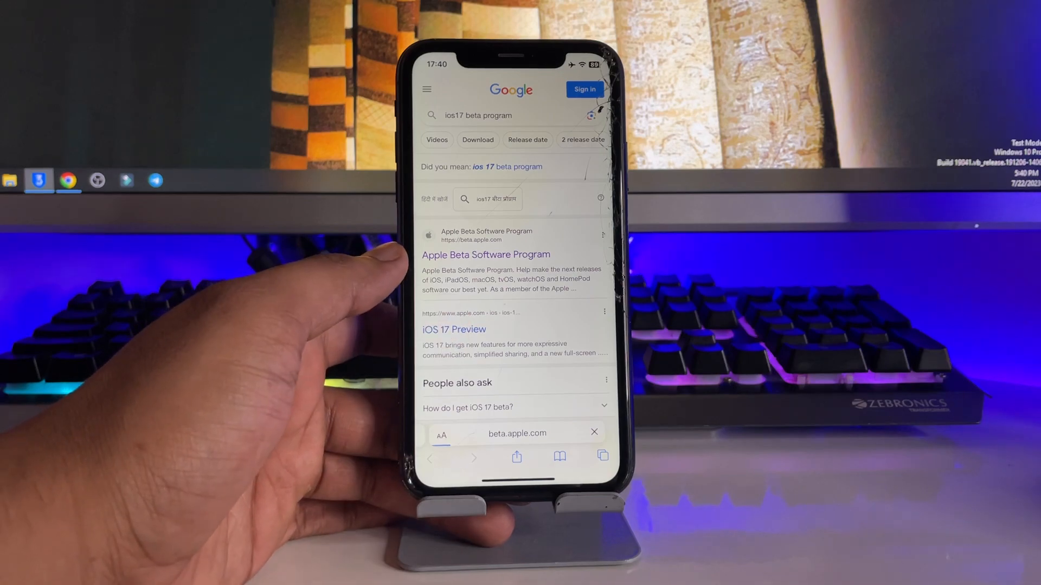
# Open the Apple Beta Software Program result and start signing up
pyautogui.click(485, 254)
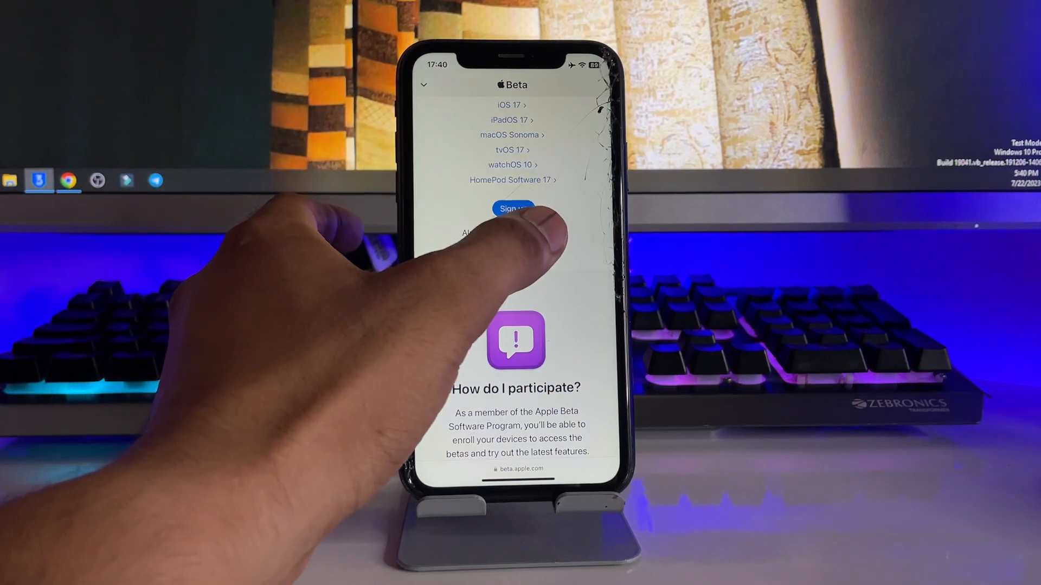
pyautogui.click(513, 208)
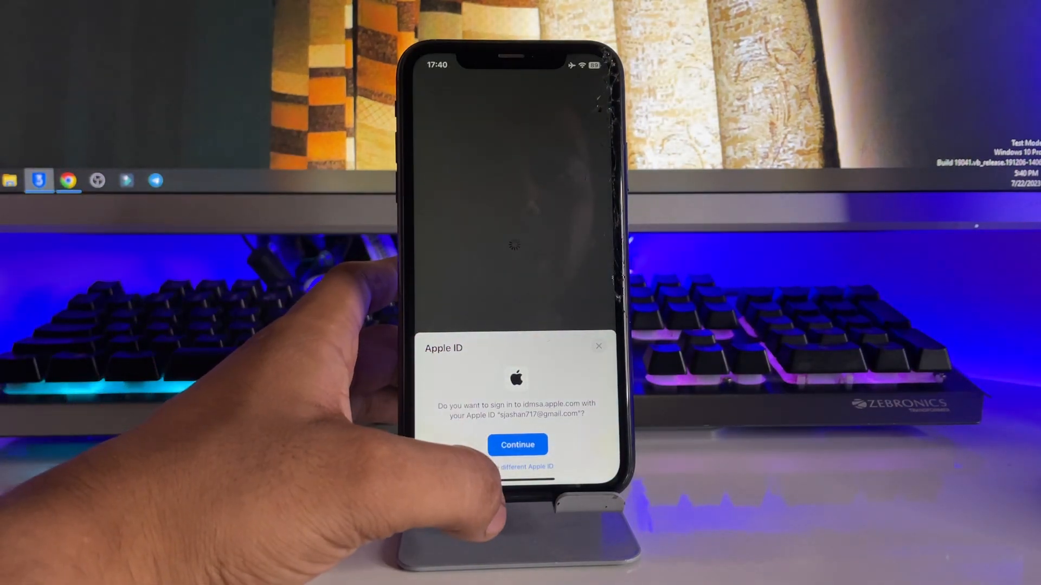
# Confirm the current Apple ID with Face ID and reach the Guide for Beta Software
pyautogui.click(517, 444)
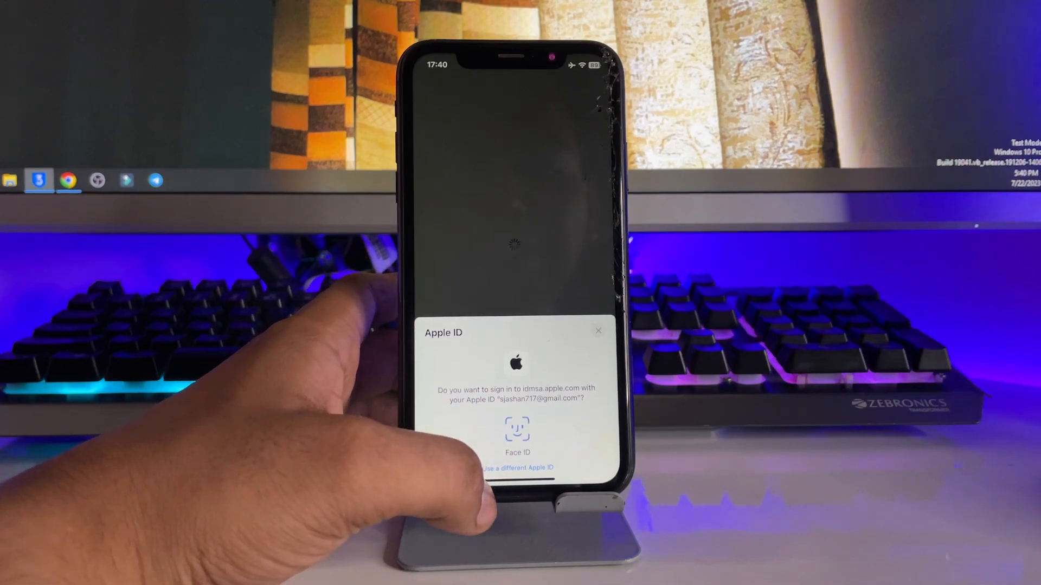
pyautogui.click(517, 430)
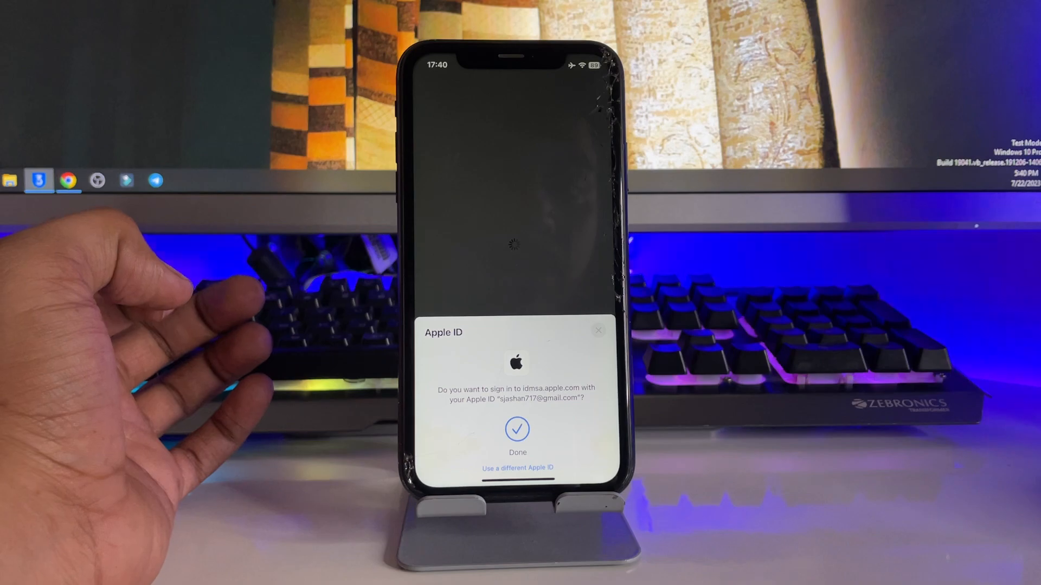
pyautogui.click(517, 431)
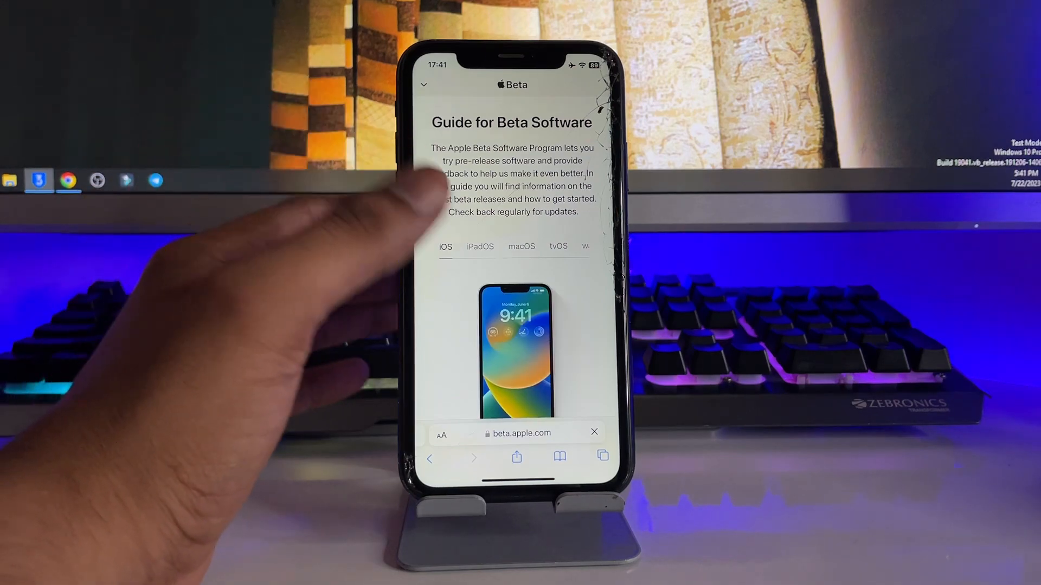
# Scroll to 'Turn on beta updates' and open the phone's Beta Updates settings
pyautogui.scroll(-3)
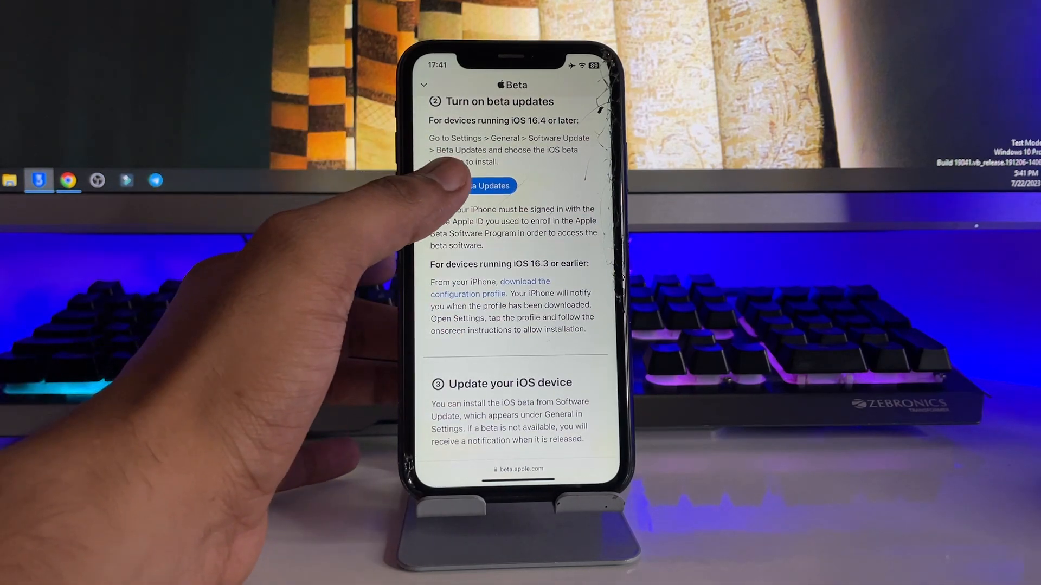
pyautogui.click(488, 186)
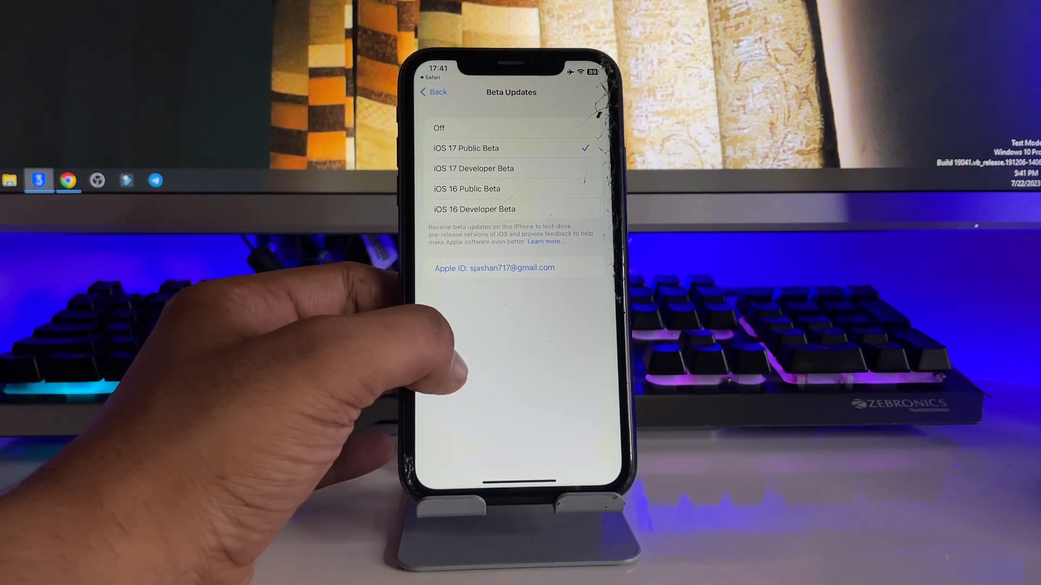
# Return to Software Update with iOS 17 Public Beta chosen and request Download and Install
pyautogui.click(432, 91)
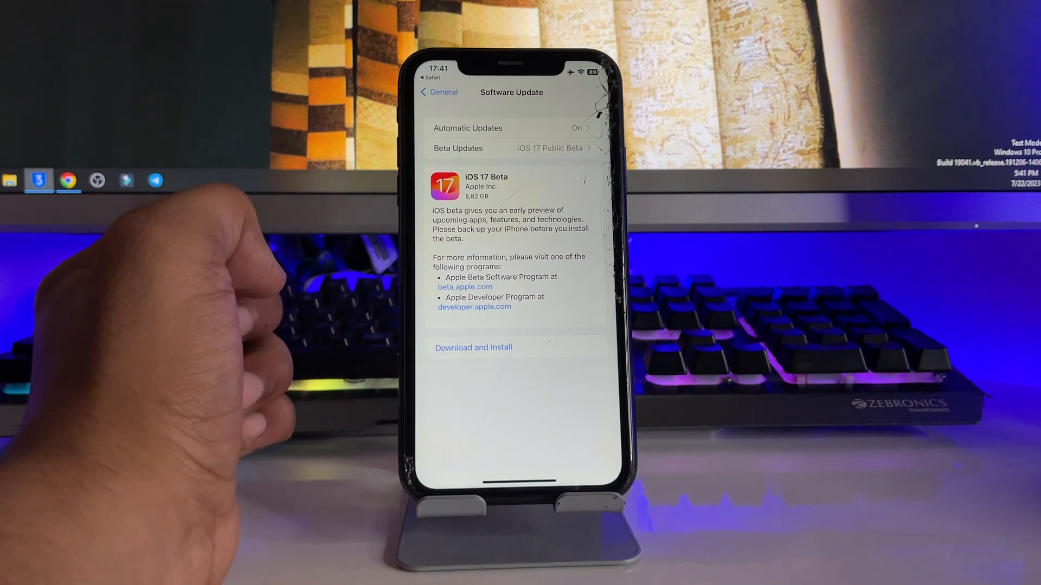
pyautogui.click(472, 347)
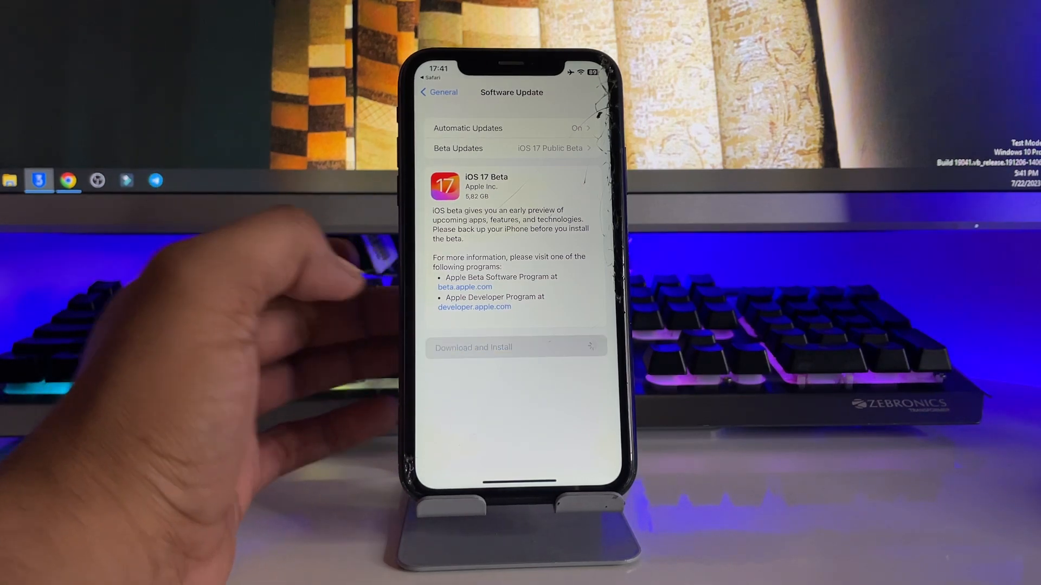
pyautogui.click(473, 347)
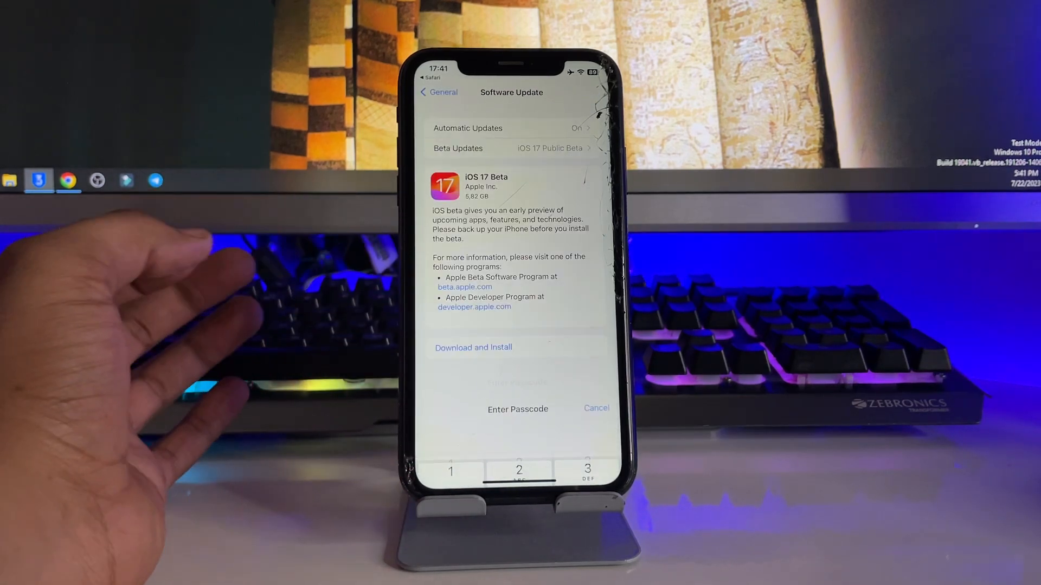
pyautogui.click(595, 408)
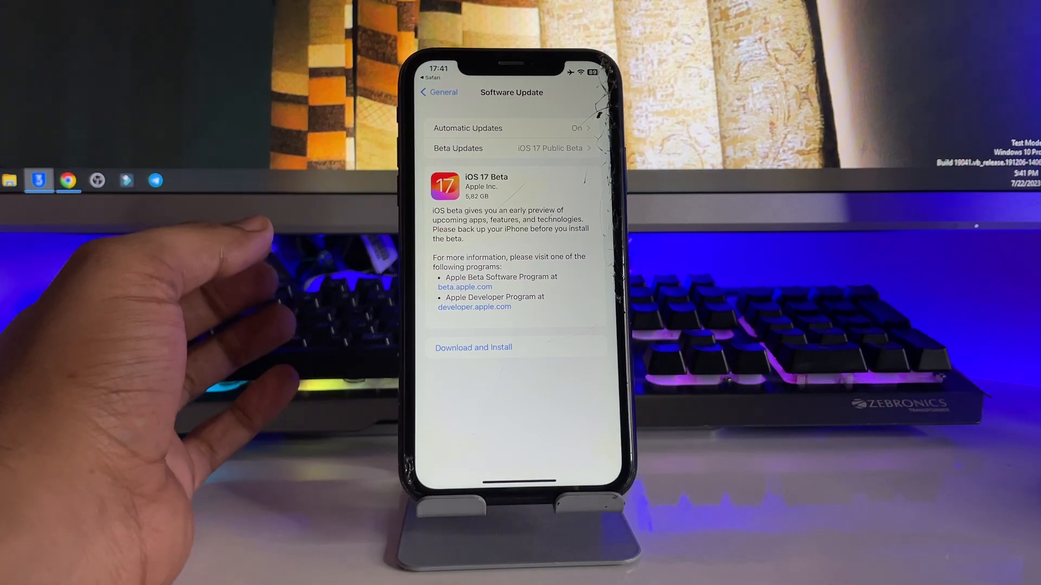
pyautogui.click(473, 347)
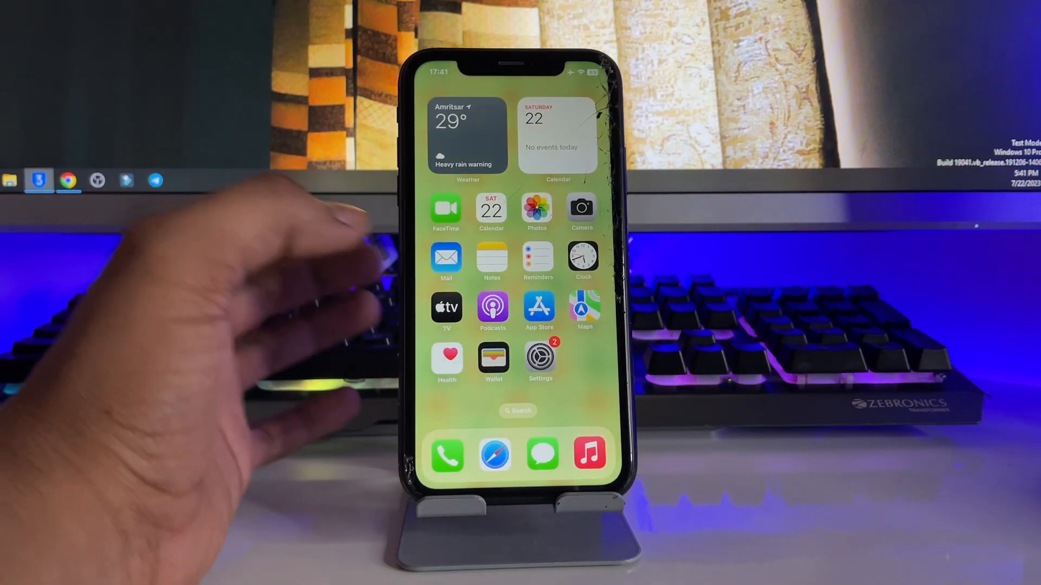
# Launch the Settings app from the home screen
pyautogui.click(539, 358)
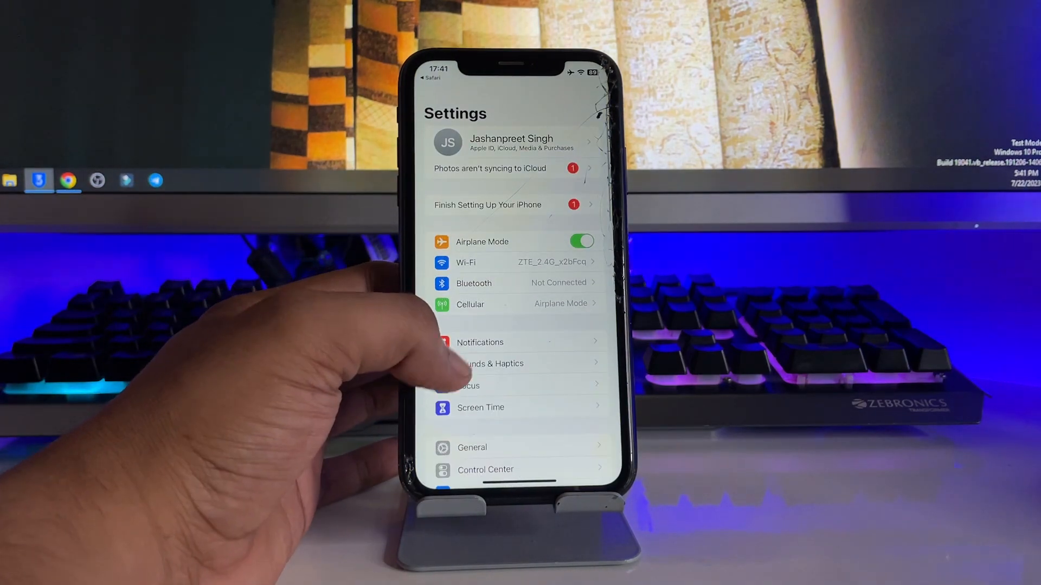